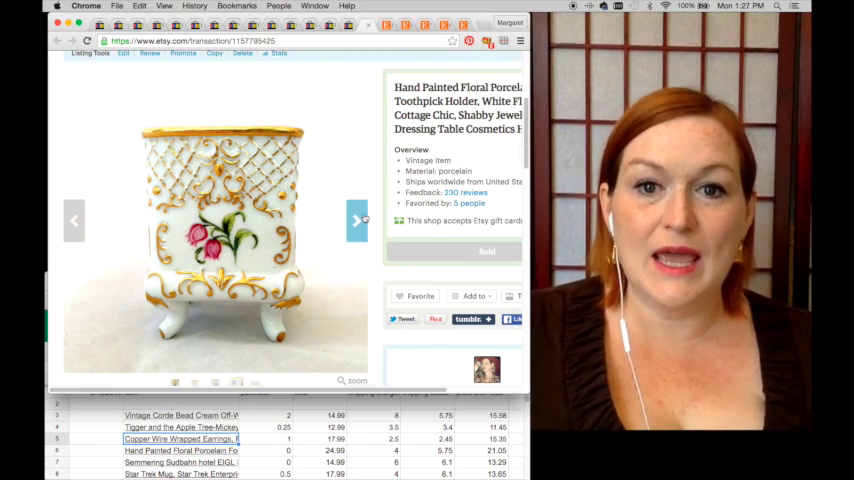
# Page through the toothpick holder's photos, including the inside view and marked underside.
pyautogui.click(356, 220)
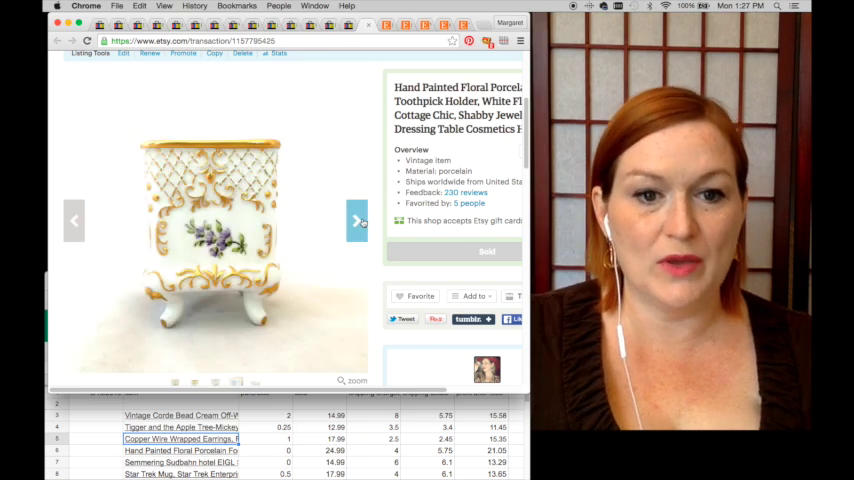
pyautogui.click(356, 220)
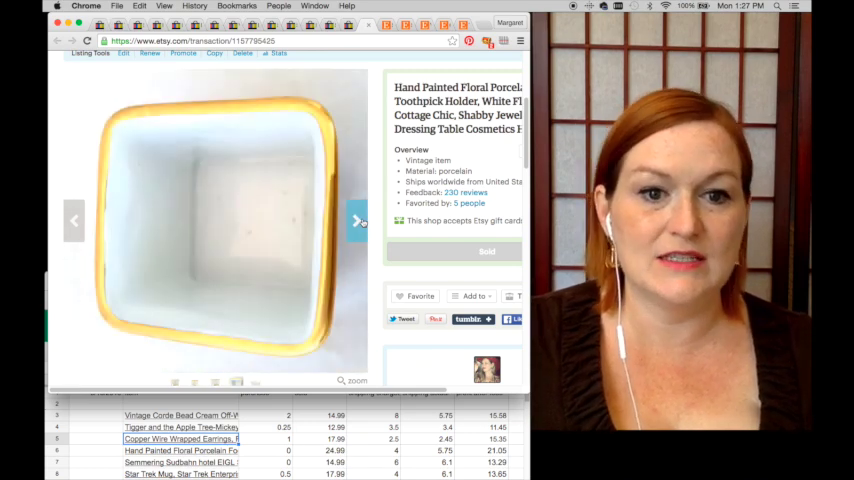
pyautogui.click(356, 220)
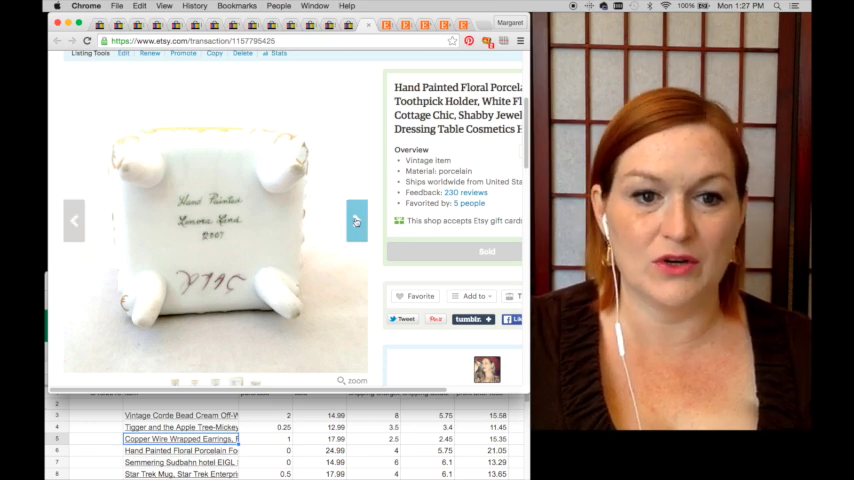
pyautogui.click(356, 220)
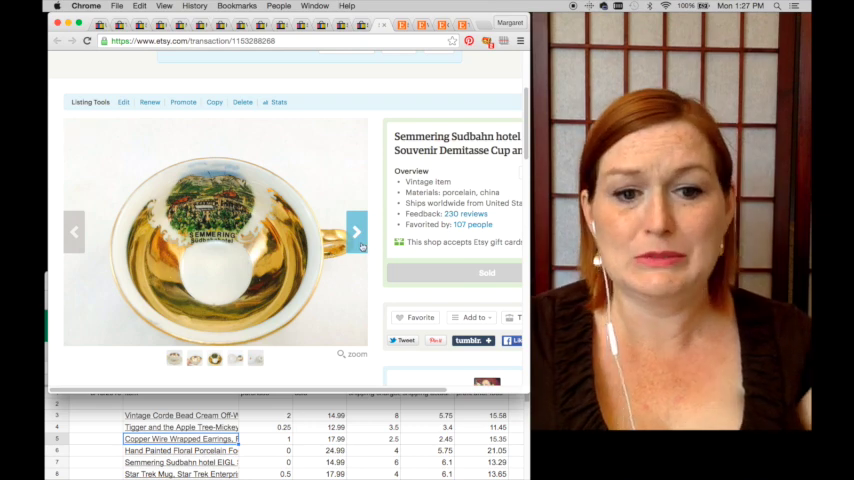
# Advance through the Semmering Sudbahn demitasse cup's listing photos.
pyautogui.click(356, 232)
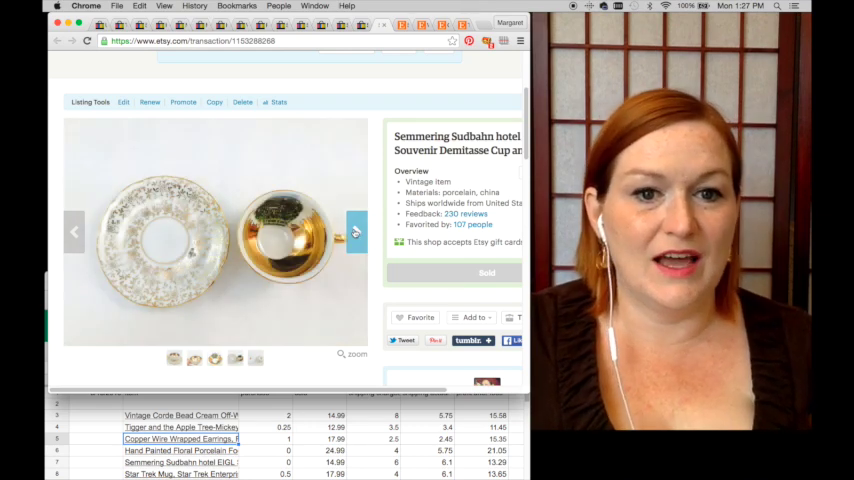
pyautogui.click(356, 232)
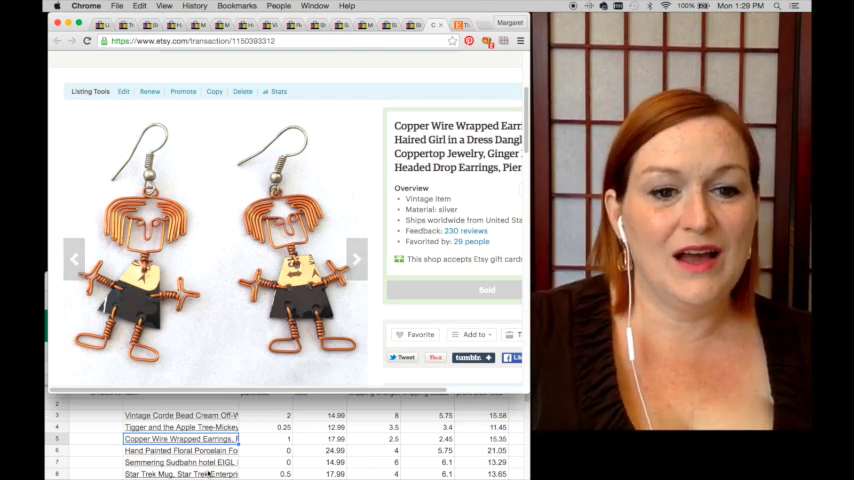
pyautogui.moveTo(224, 304)
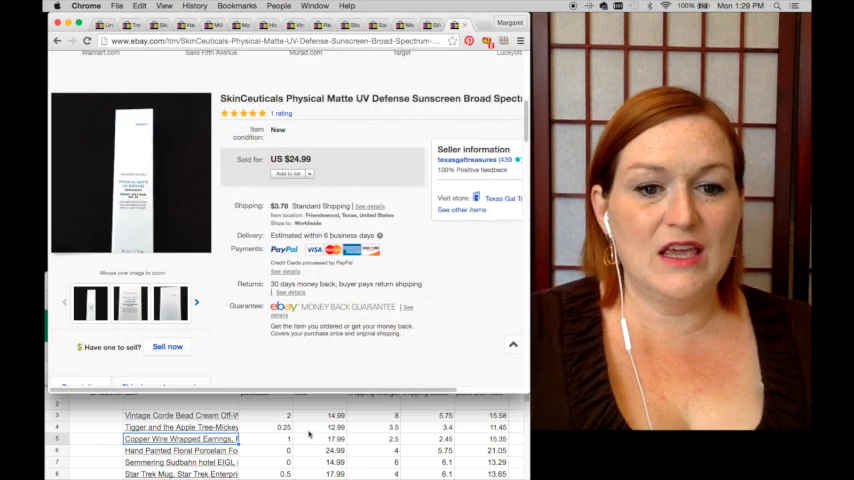
# Scroll through the Simplicity 4450 costume pattern listing sold for US $211.99.
pyautogui.scroll(-3)
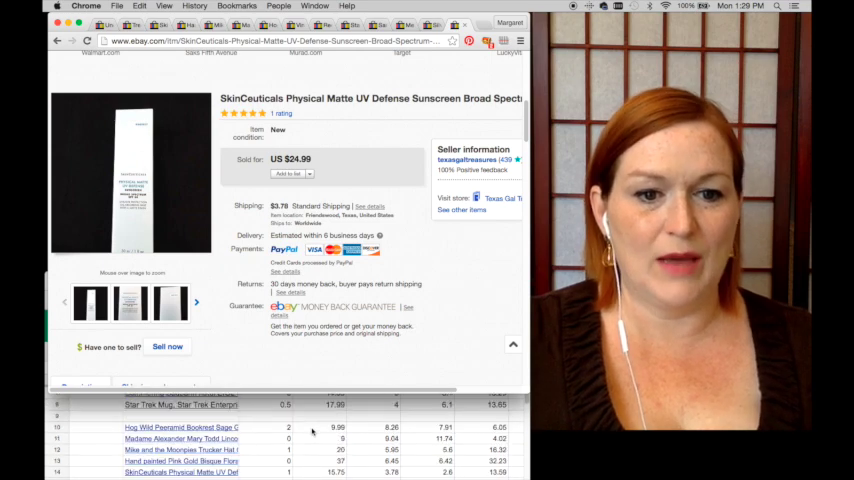
pyautogui.scroll(-3)
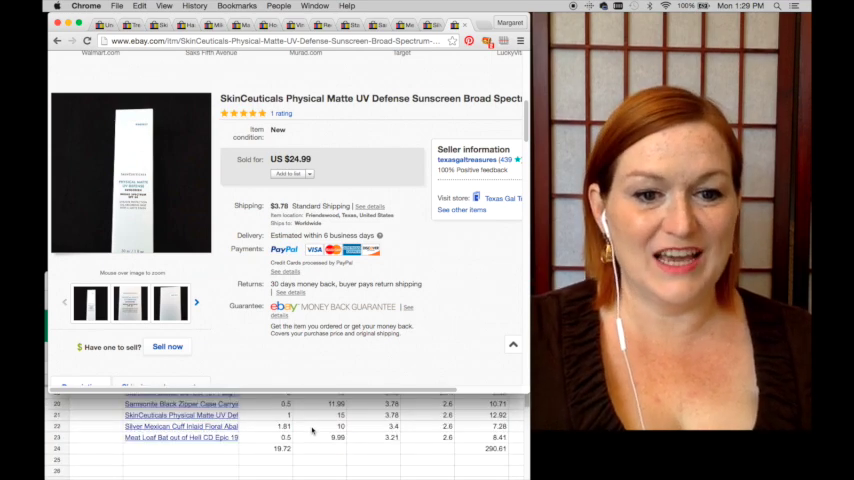
pyautogui.scroll(3)
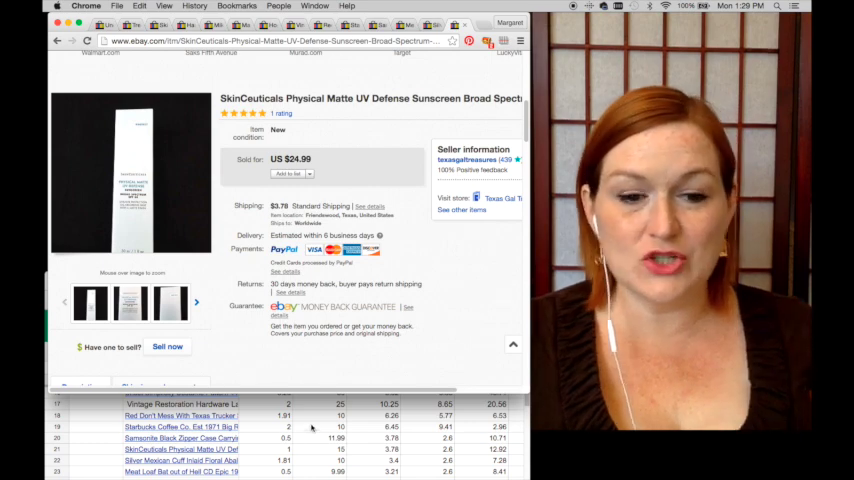
pyautogui.scroll(3)
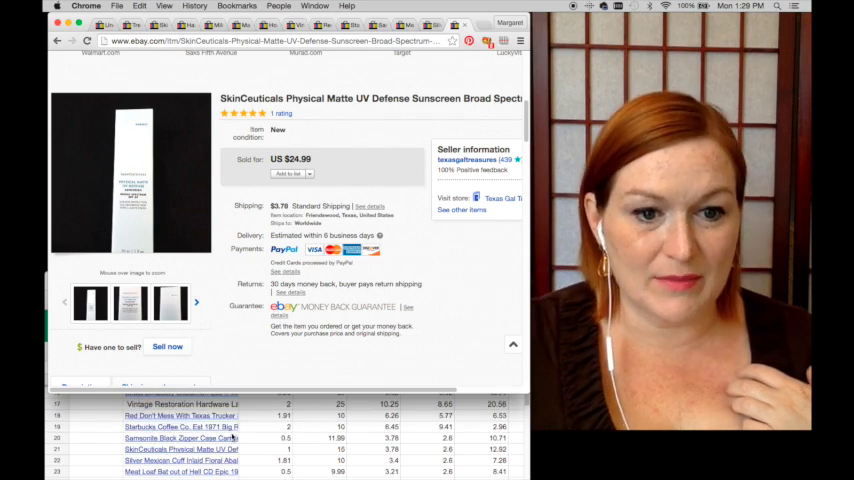
pyautogui.scroll(3)
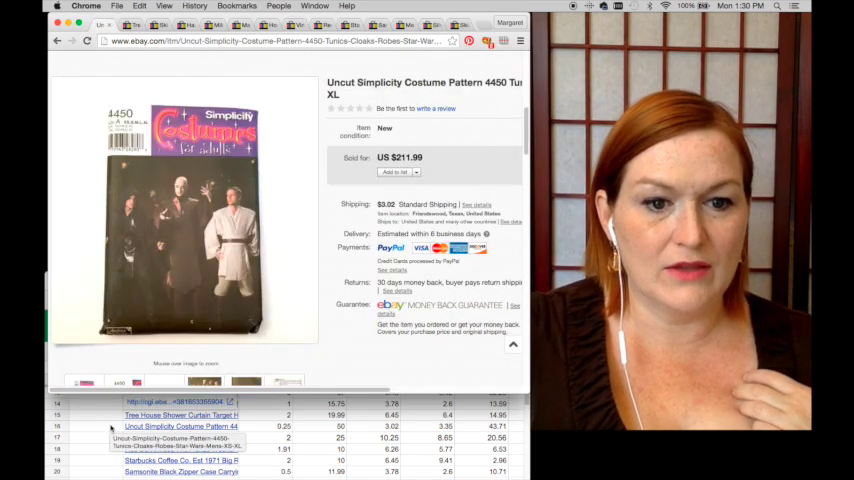
# Scroll back up the SkinCeuticals sunscreen listing to the comparable products.
pyautogui.scroll(3)
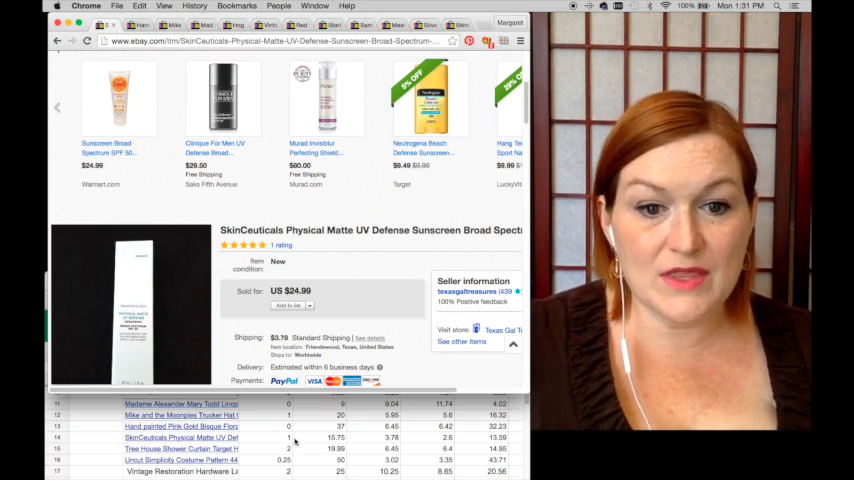
# Scroll down to the pink gold bisque porcelain trinket box sold for US $61.99.
pyautogui.scroll(-3)
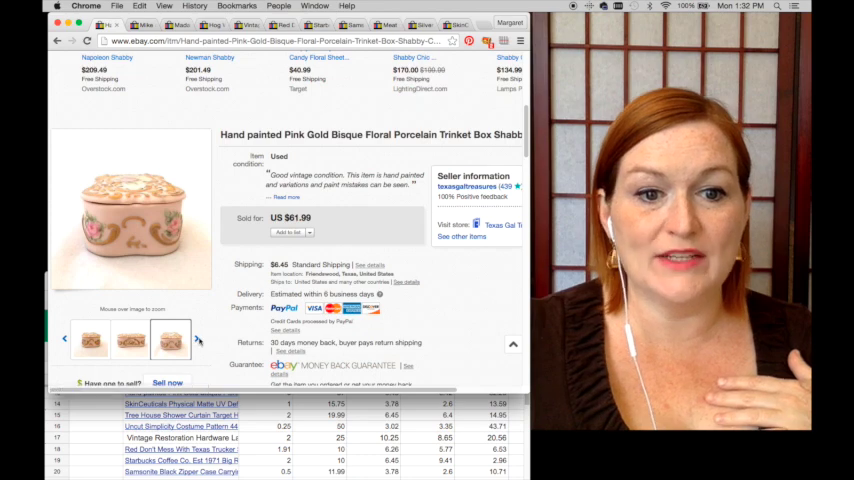
# Show a different photo of the pink gold bisque trinket box and scroll to its top.
pyautogui.click(170, 338)
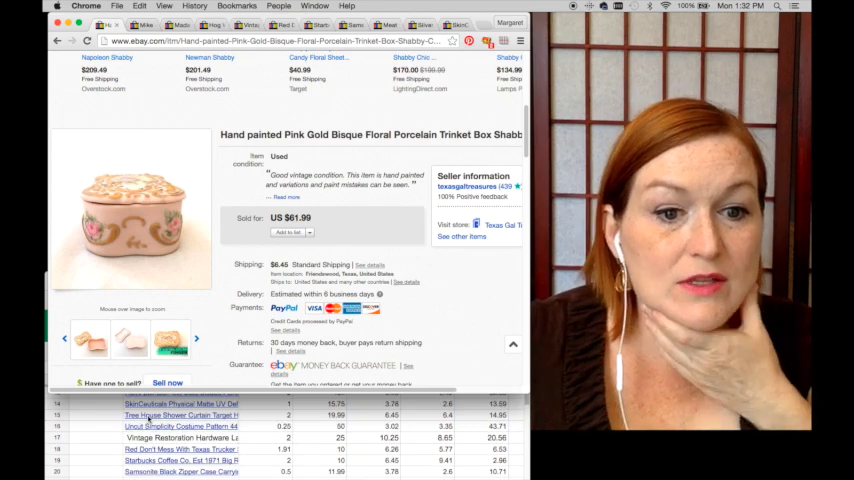
pyautogui.scroll(3)
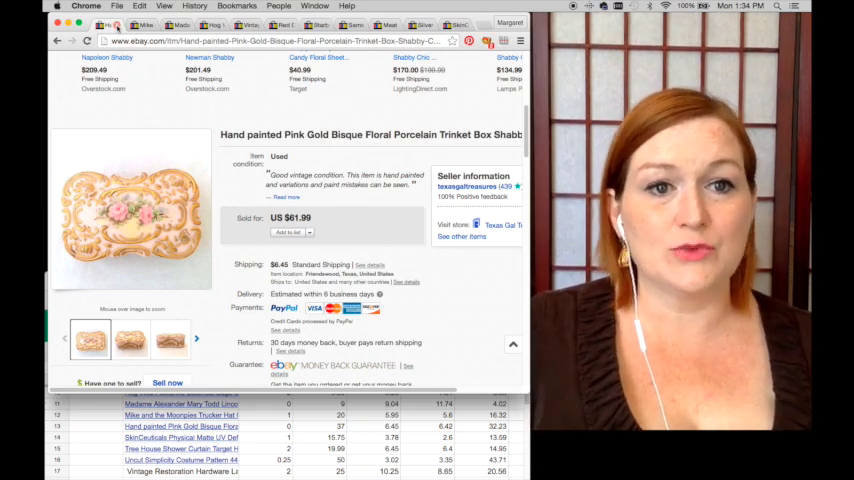
pyautogui.click(180, 416)
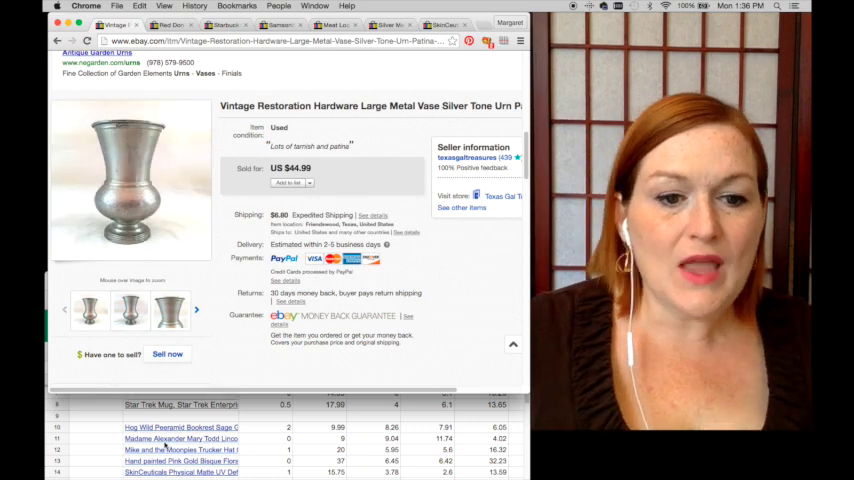
# Scroll down the Restoration Hardware metal vase listing to its price and shipping.
pyautogui.scroll(-3)
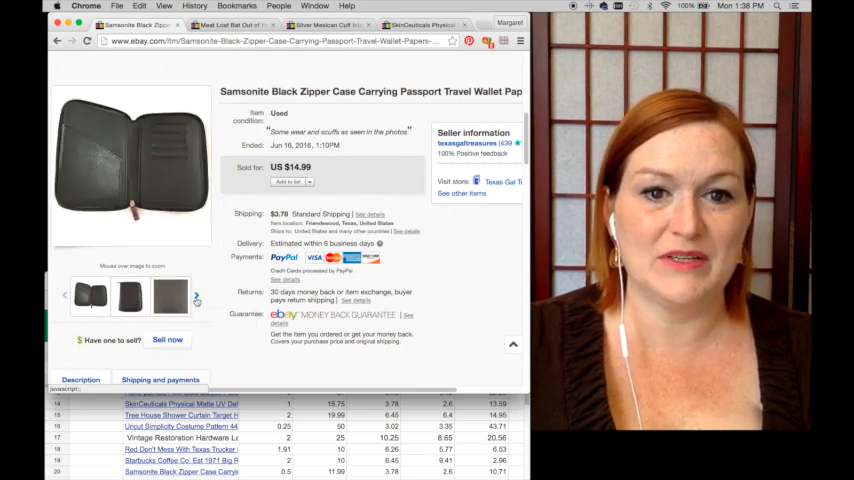
# Open the Samsonite black zipper passport wallet sold listing at US $14.99.
pyautogui.click(130, 296)
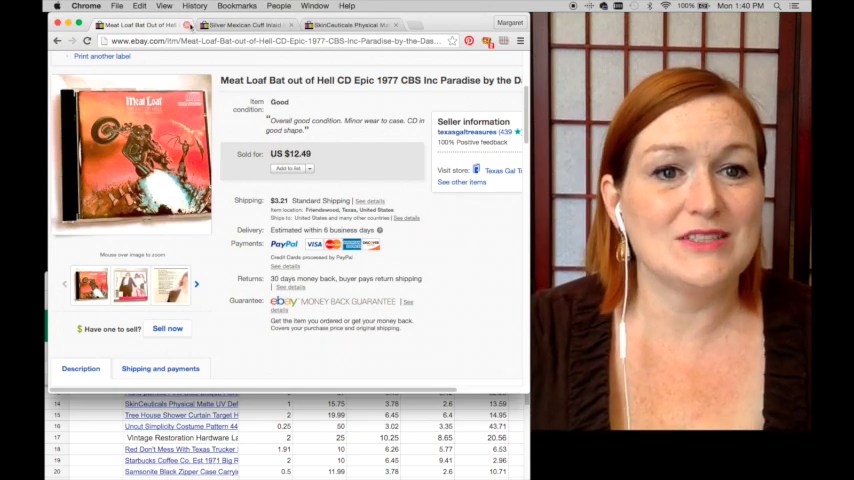
# Open the SkinCeuticals Physical Matte UV Defense sunscreen sold listing and scroll its details.
pyautogui.click(136, 24)
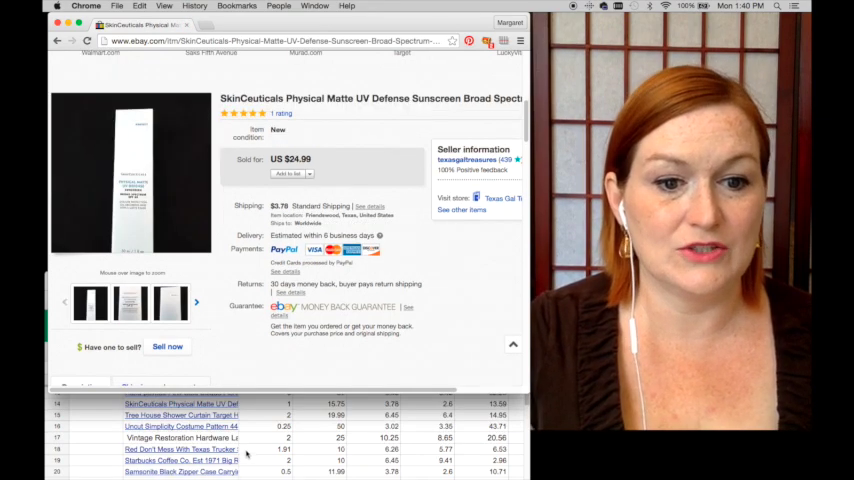
pyautogui.scroll(-3)
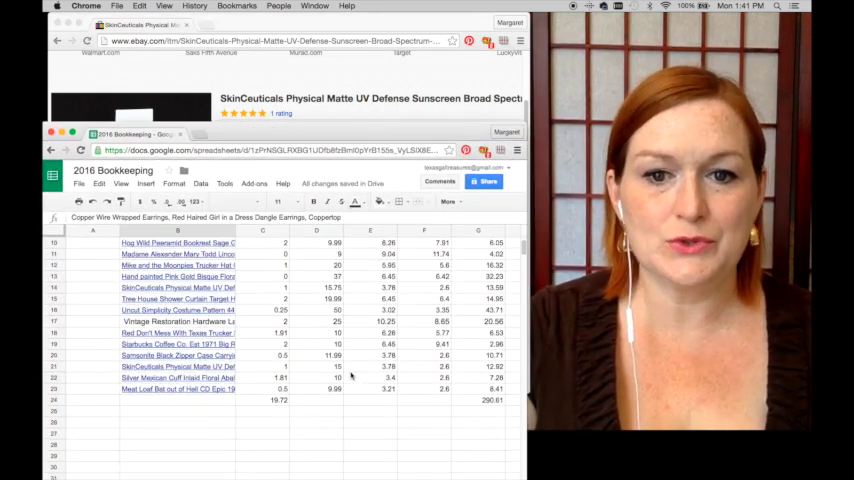
# Scroll the 2016 Bookkeeping sheet from the item rows down to the totals row.
pyautogui.scroll(3)
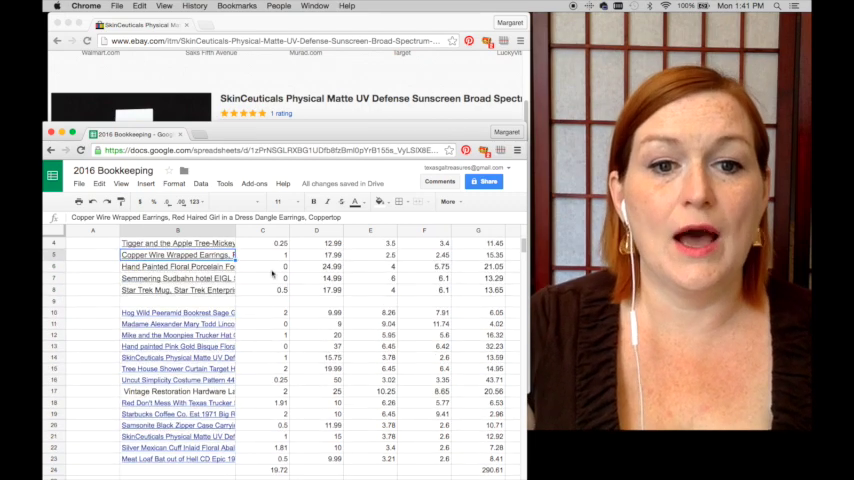
pyautogui.scroll(-3)
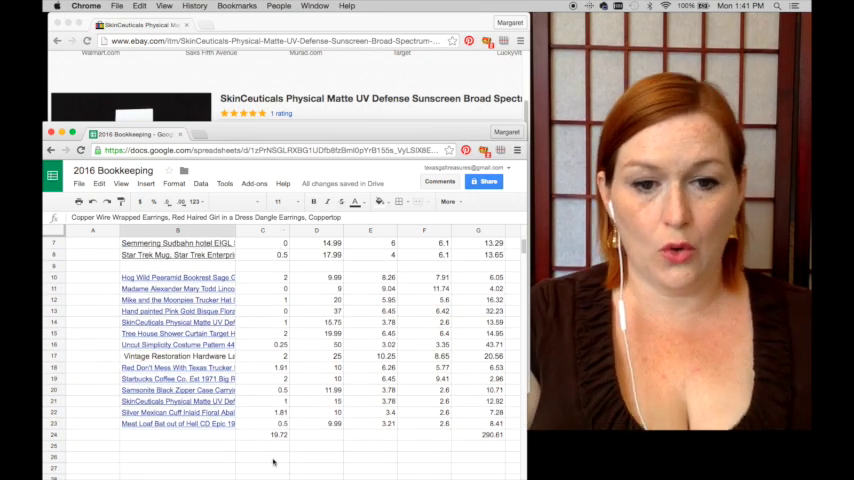